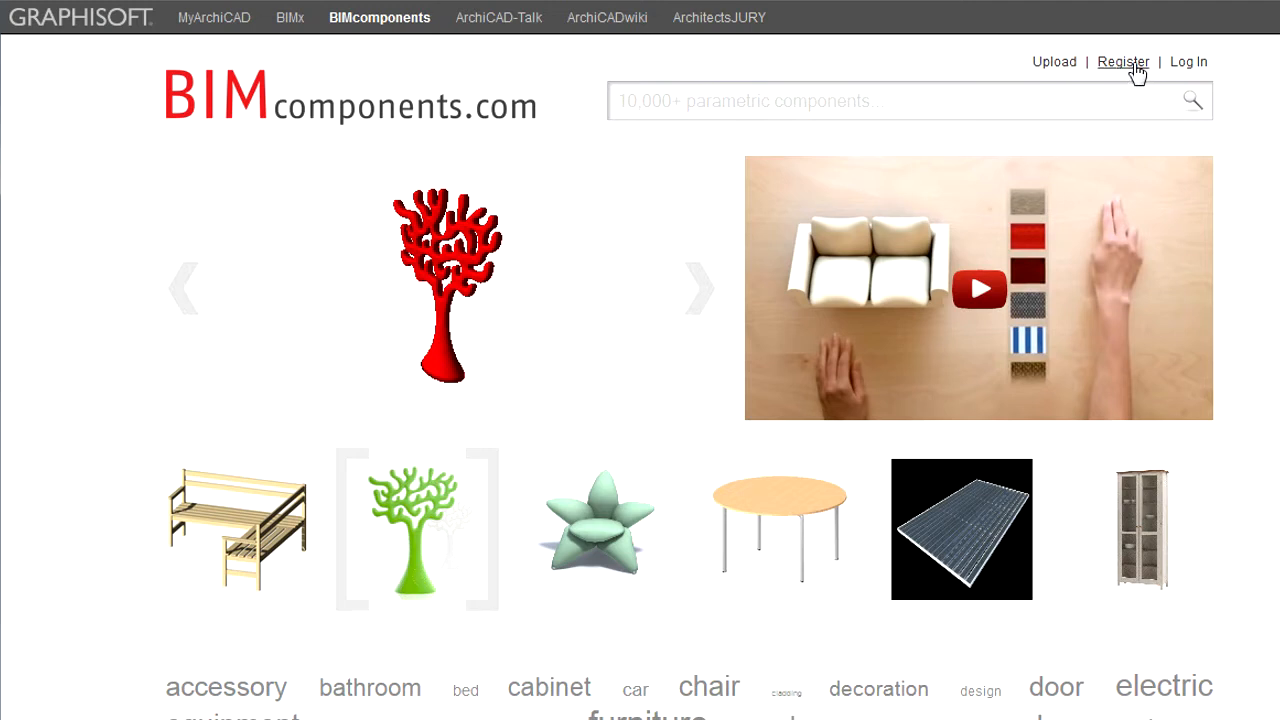
Step: Bring up the Registration dialog for a new GRAPHISOFT ID from the page header
{"action": "left_click", "coordinate": [1122, 60]}
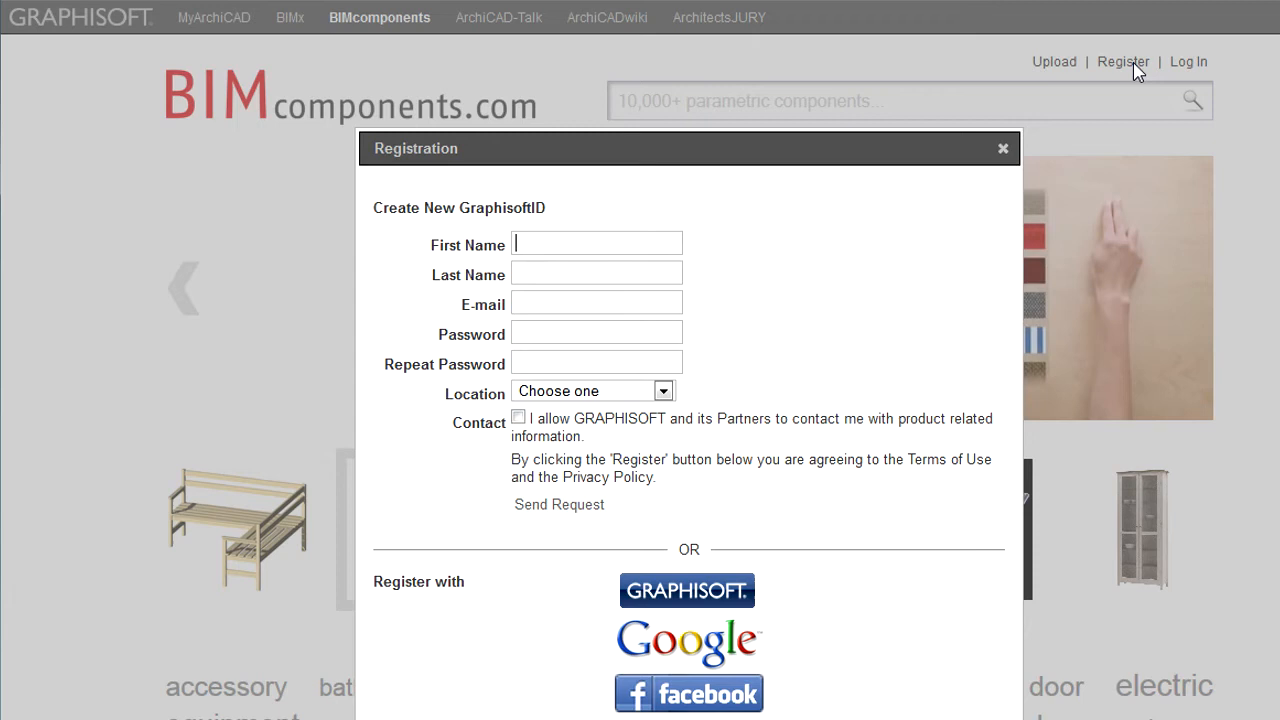
{"action": "mouse_move", "coordinate": [1128, 72]}
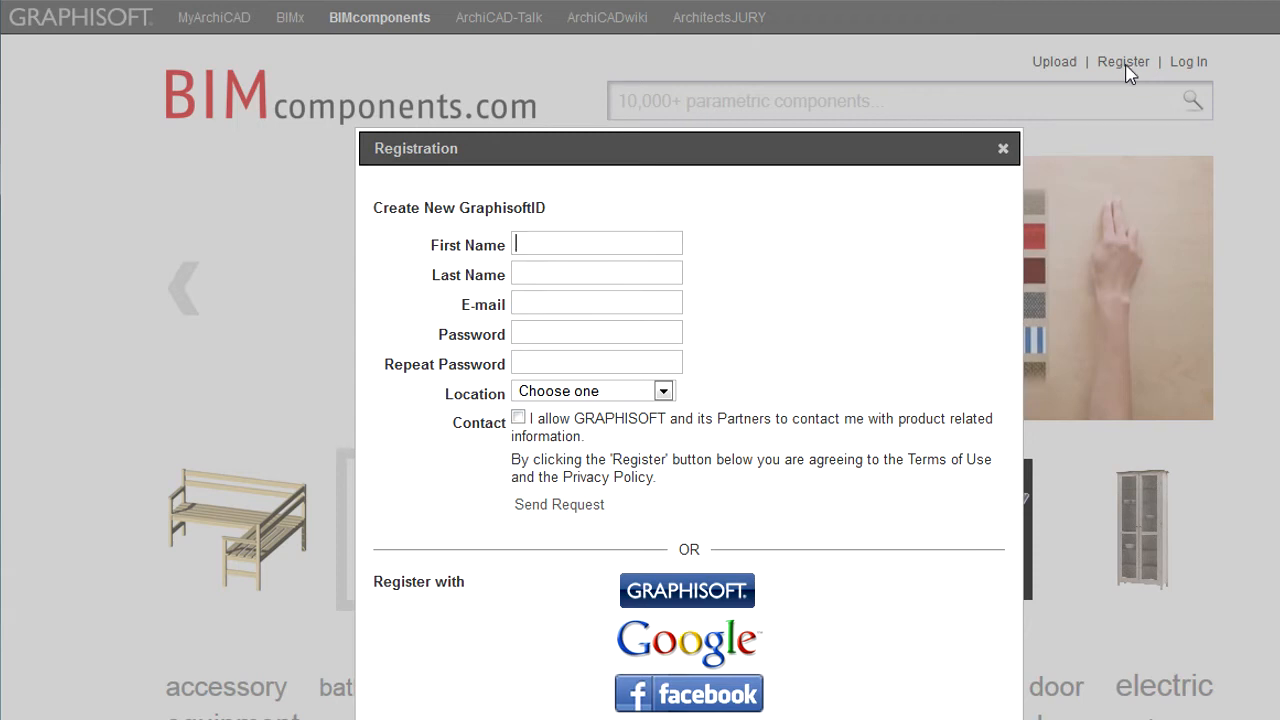
{"action": "mouse_move", "coordinate": [758, 248]}
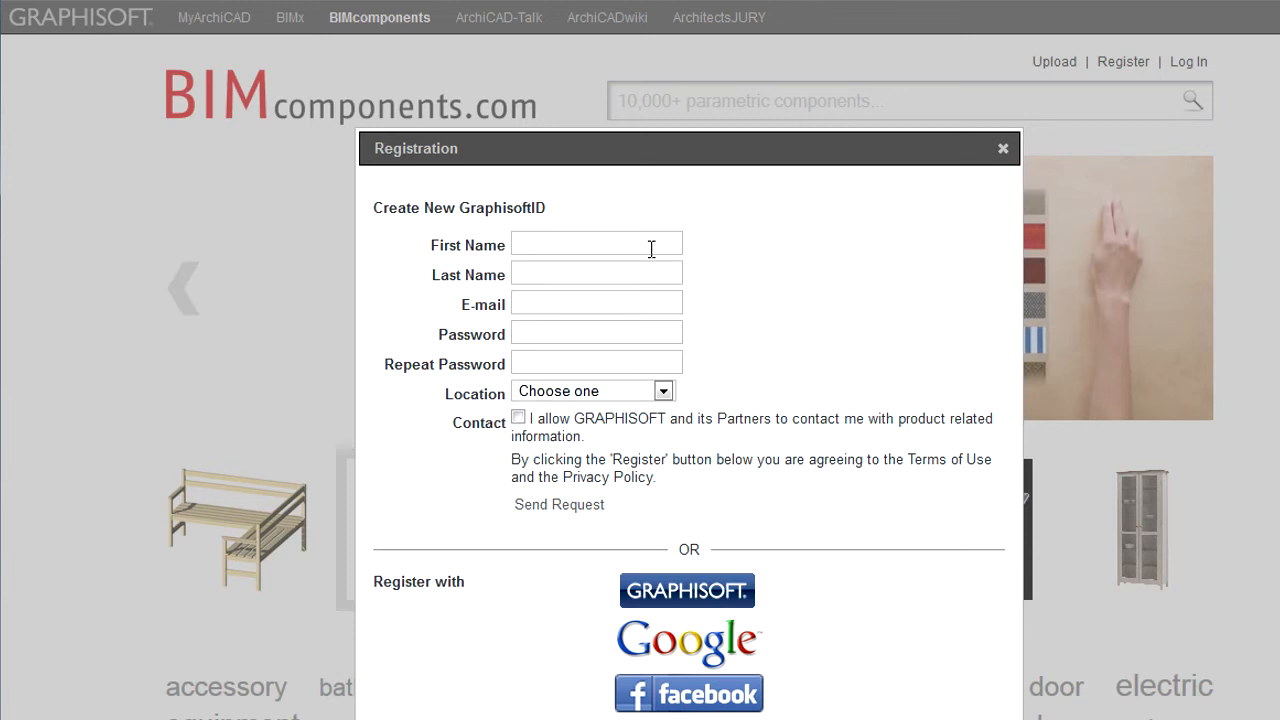
Step: Enter first name 'John', the last name and an available e-mail, then move to the Password field
{"action": "type", "text": "John"}
{"action": "left_click", "coordinate": [598, 274]}
{"action": "type", "text": "Smith"}
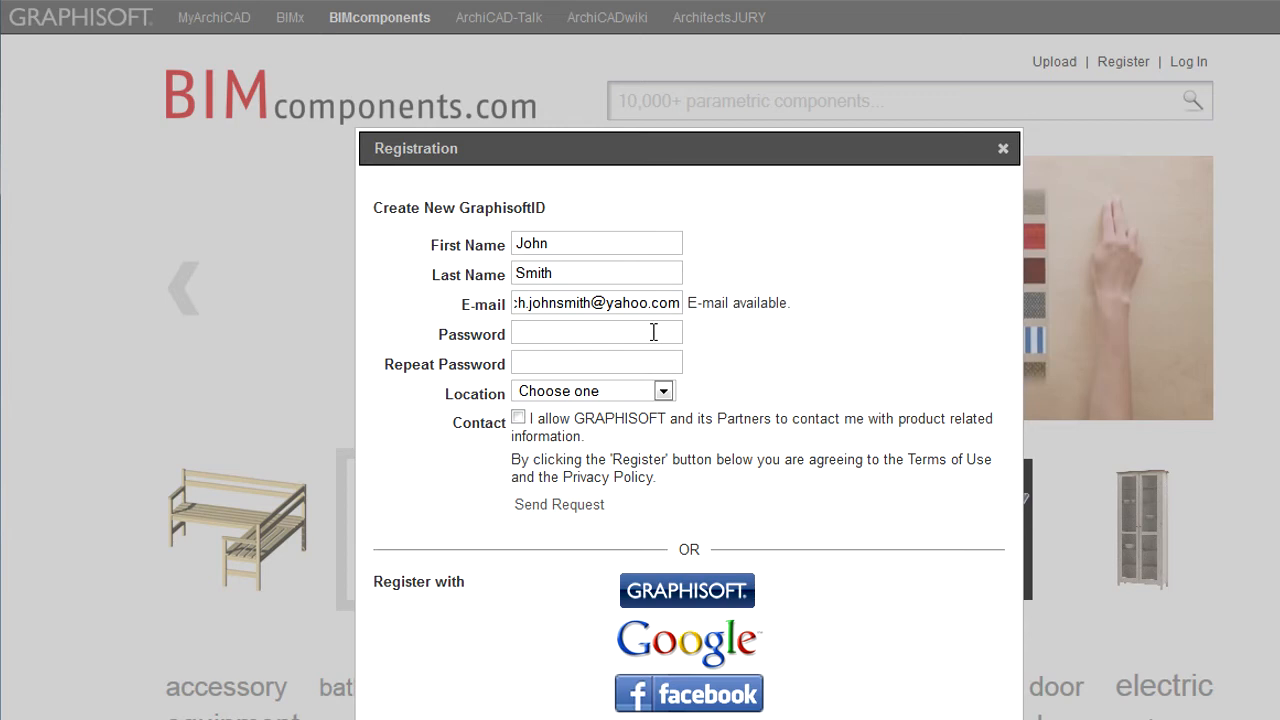
{"action": "left_click", "coordinate": [596, 332]}
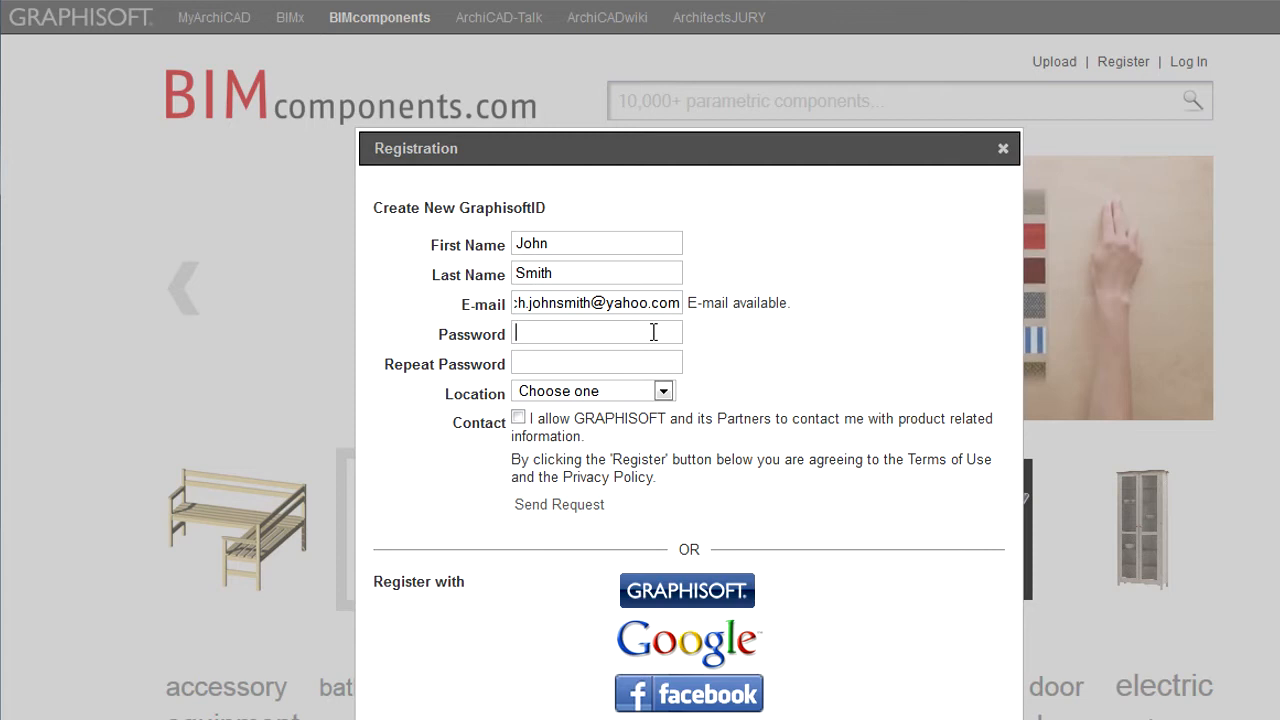
{"action": "mouse_move", "coordinate": [784, 360]}
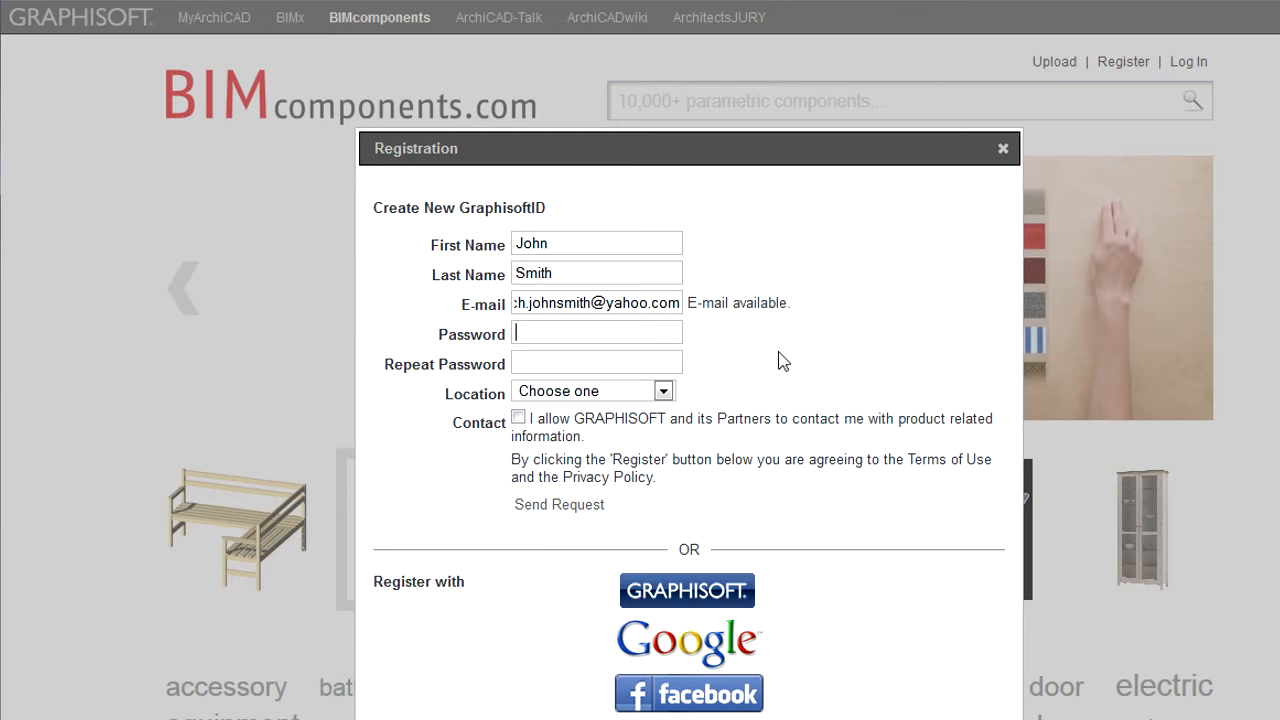
Step: Enter matching password and repeat password, and choose USA as the location
{"action": "type", "text": "••••"}
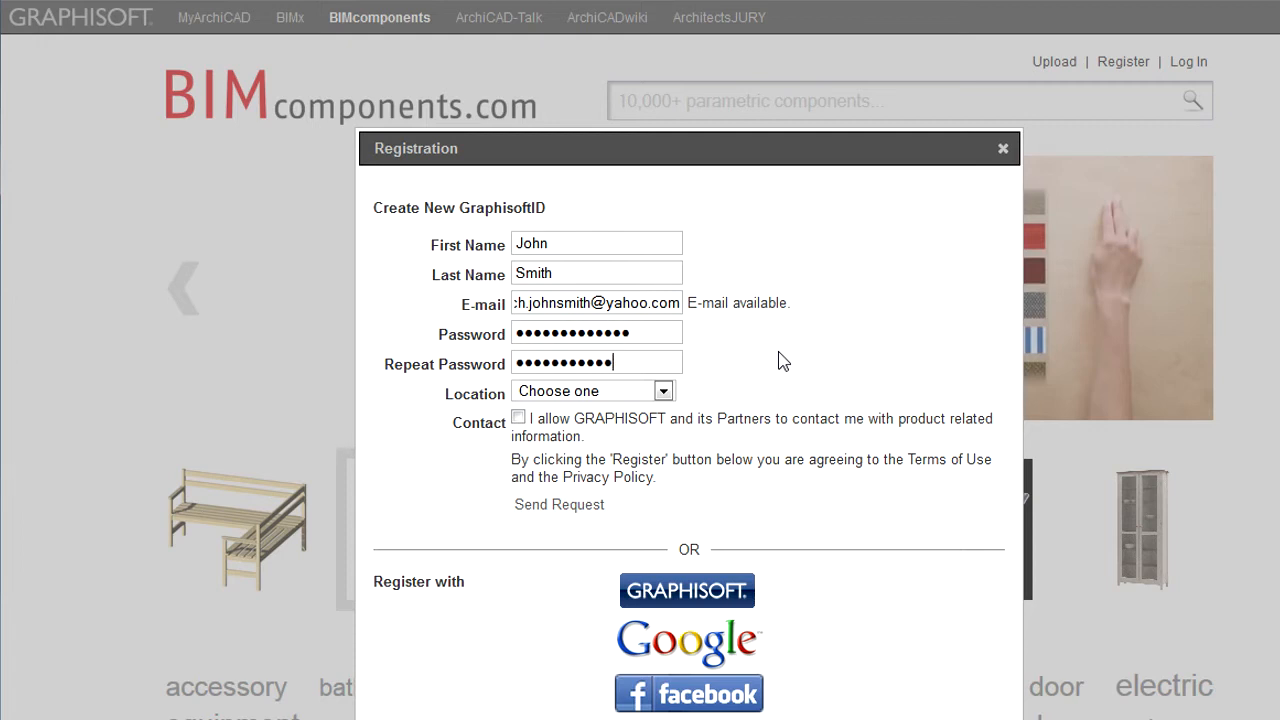
{"action": "left_click", "coordinate": [664, 390]}
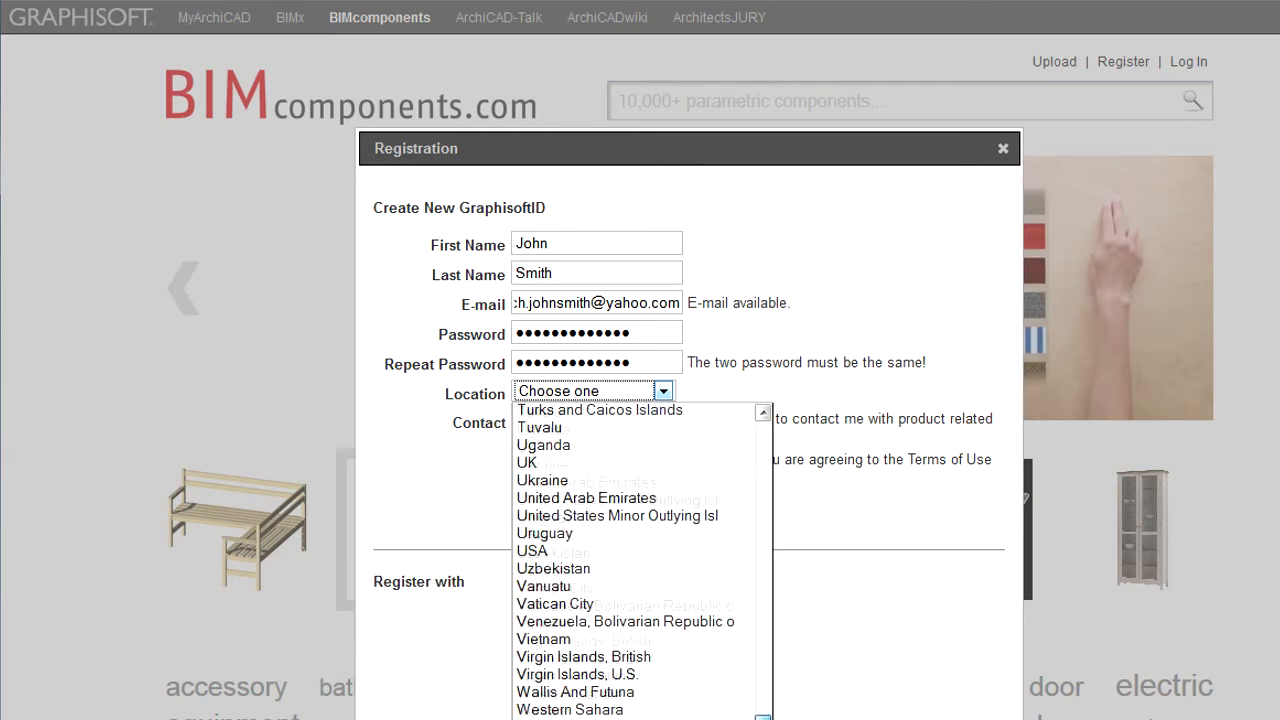
{"action": "left_click", "coordinate": [532, 552]}
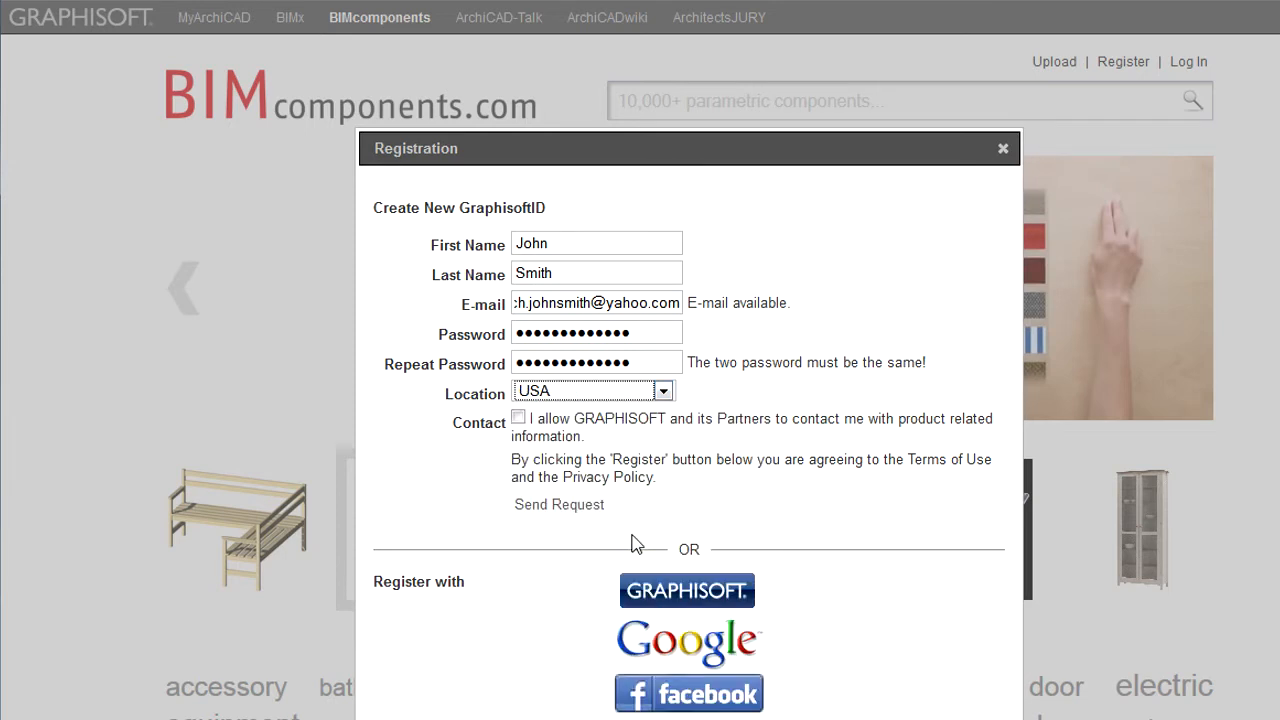
{"action": "left_click", "coordinate": [518, 418]}
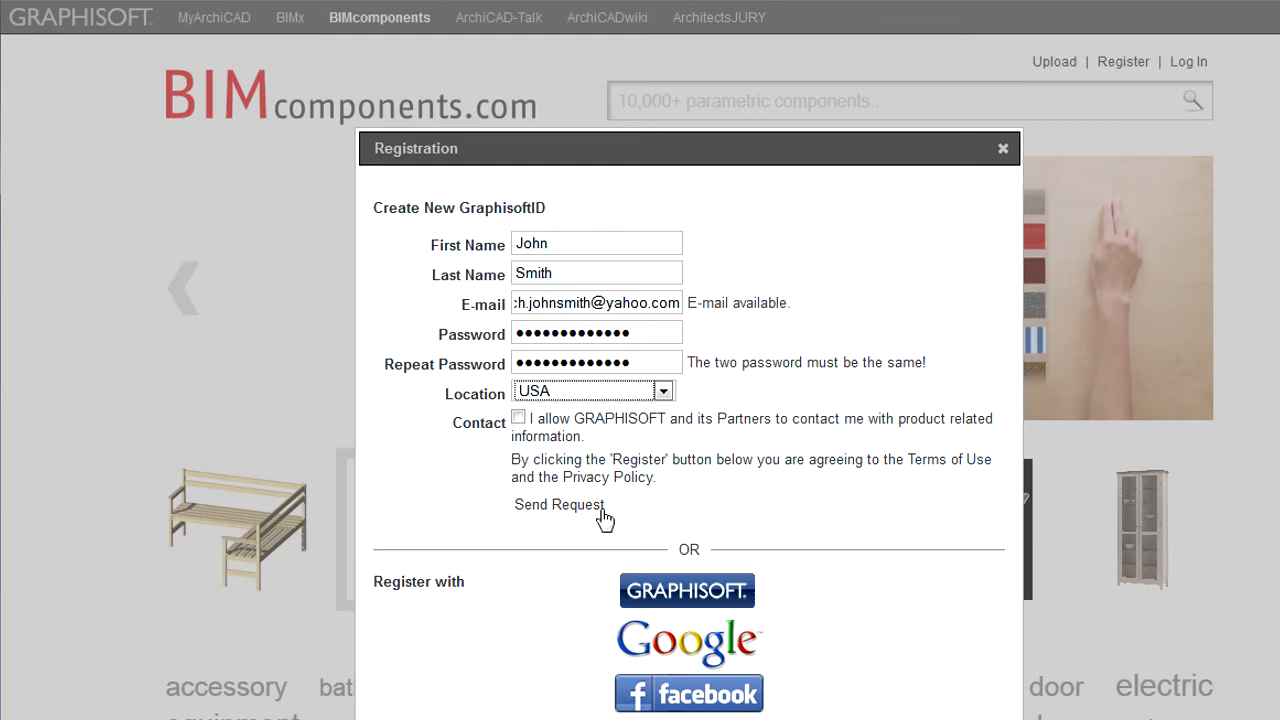
Step: Send the registration request, then choose Google under 'Register with'
{"action": "left_click", "coordinate": [560, 504]}
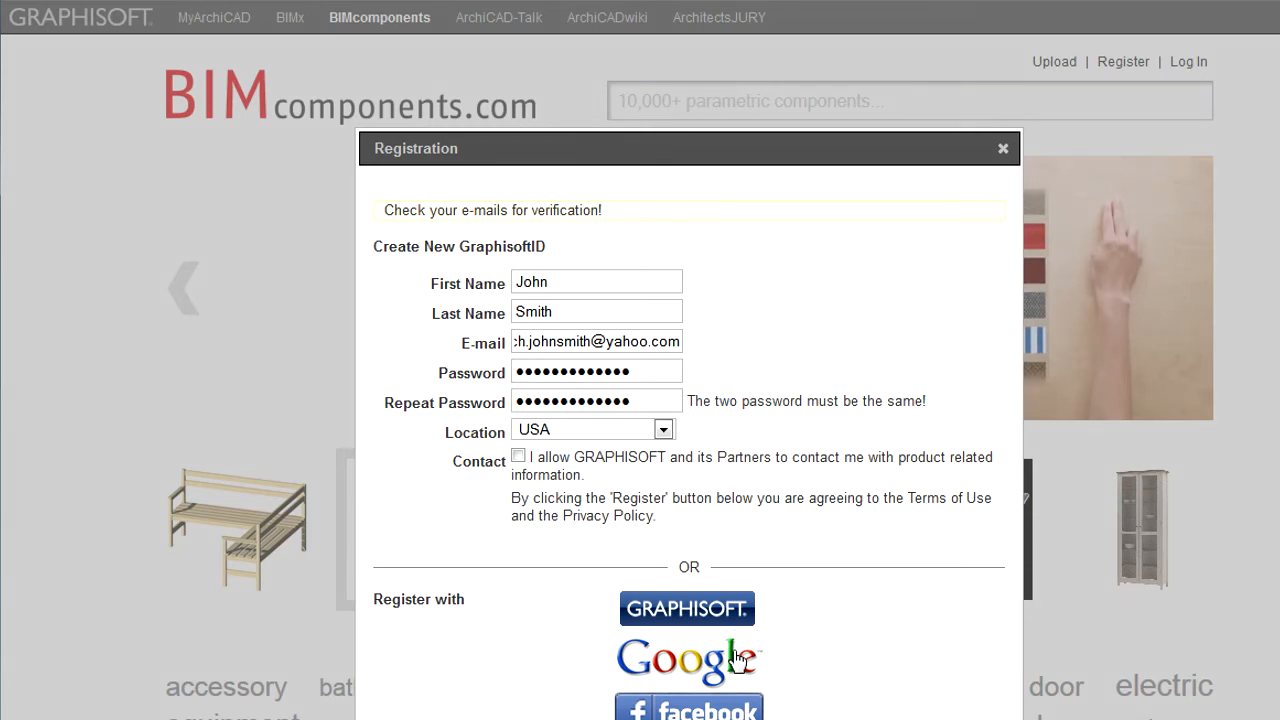
{"action": "left_click", "coordinate": [688, 660]}
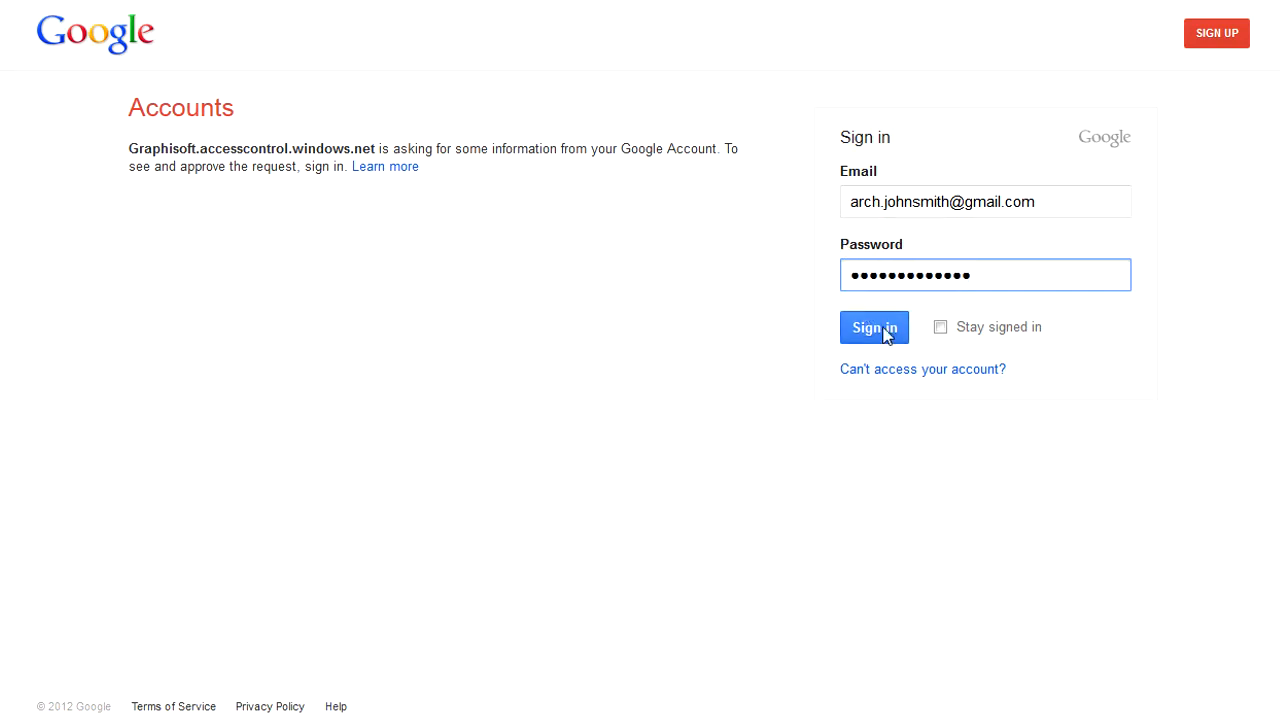
Step: Sign in to Google and allow GRAPHISOFT access to the account details
{"action": "left_click", "coordinate": [872, 328]}
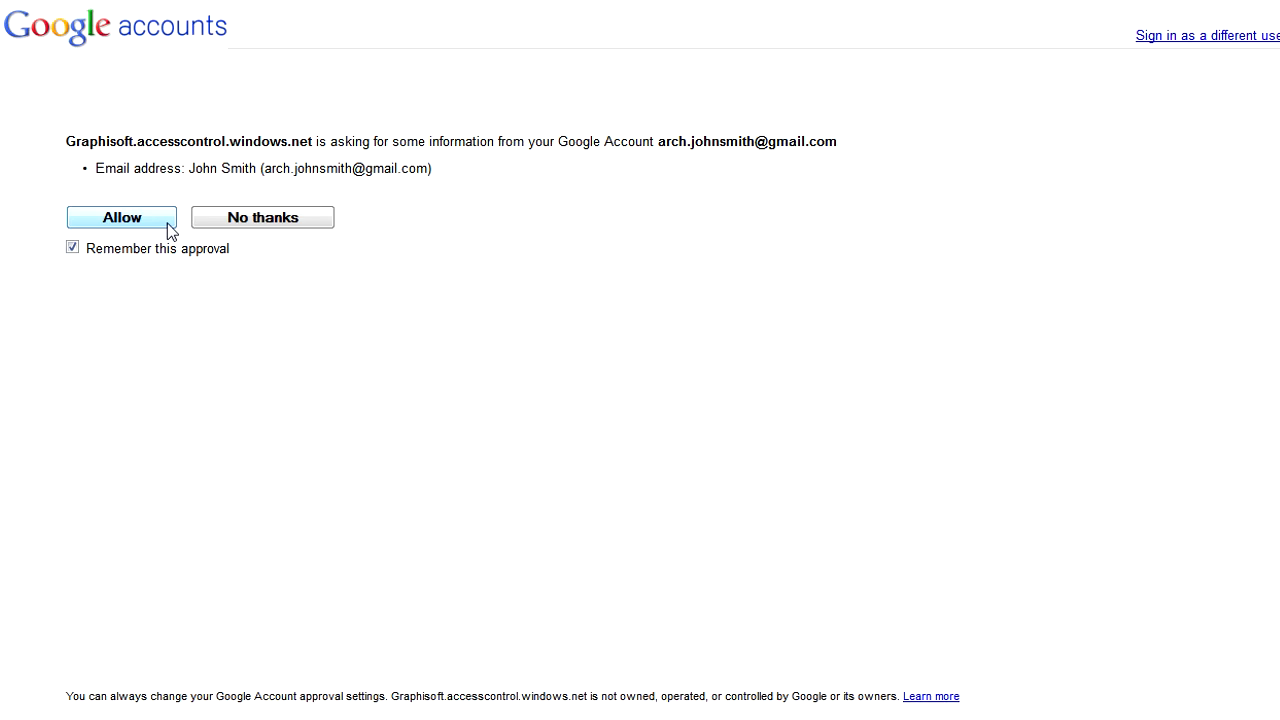
{"action": "left_click", "coordinate": [120, 216]}
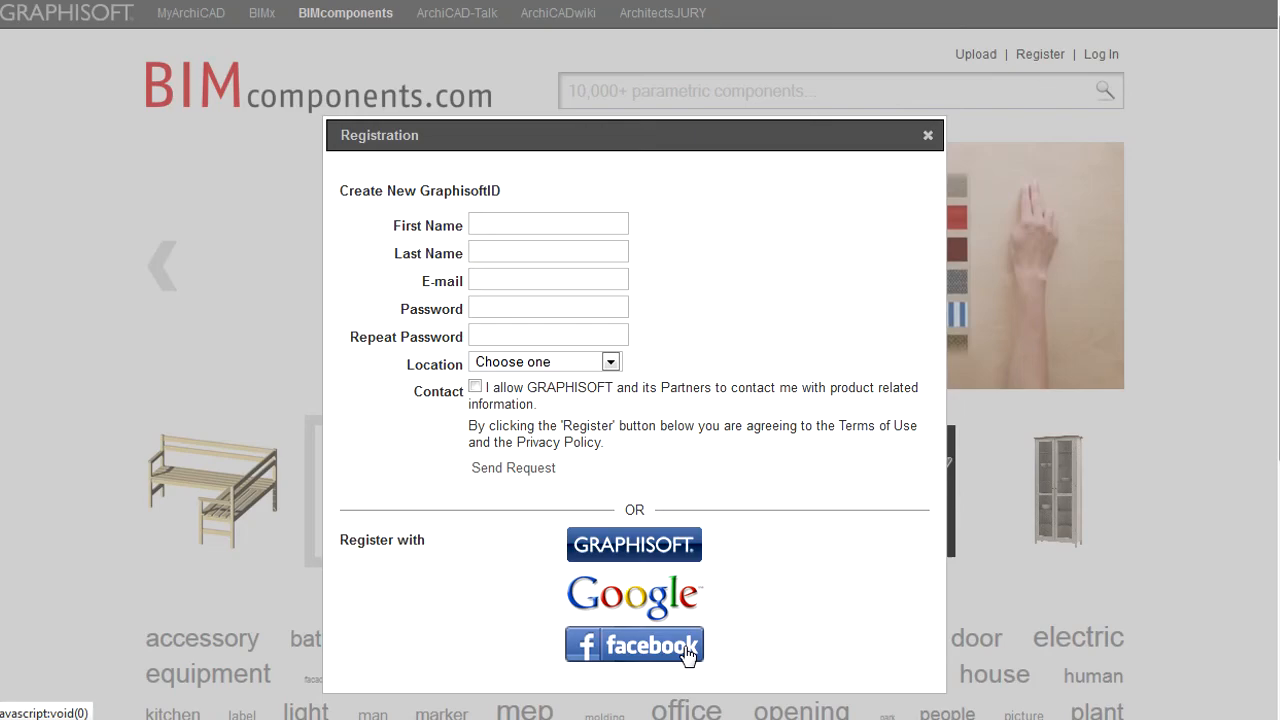
Step: Choose Facebook registration, accept the GRAPHISOFT ID app, and scroll the Gmail confirmation e-mail to its link
{"action": "left_click", "coordinate": [634, 644]}
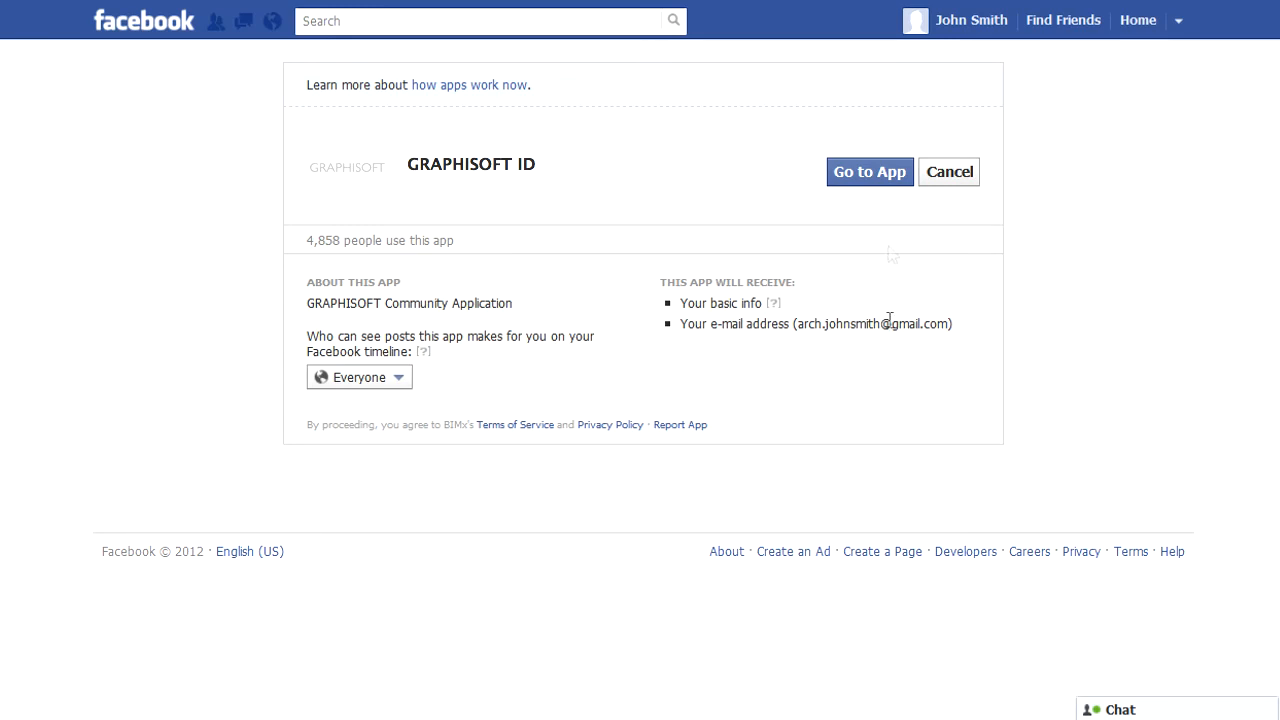
{"action": "mouse_move", "coordinate": [904, 188]}
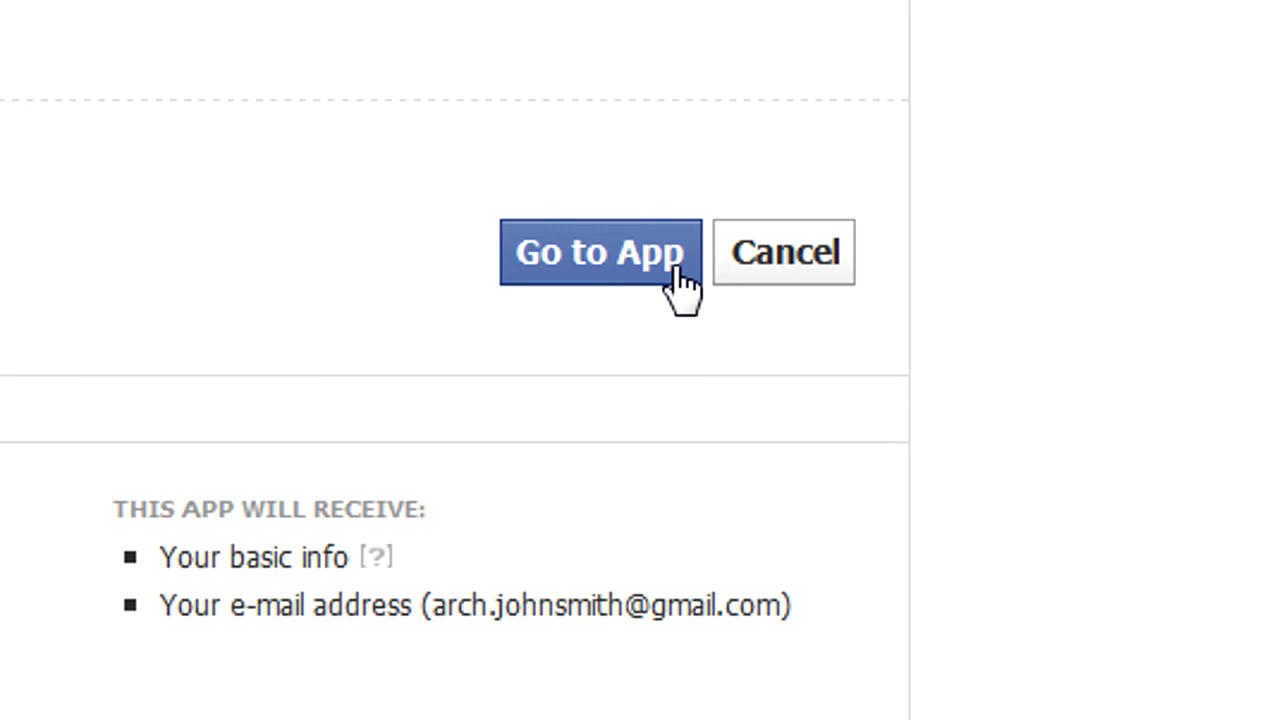
{"action": "left_click", "coordinate": [598, 252]}
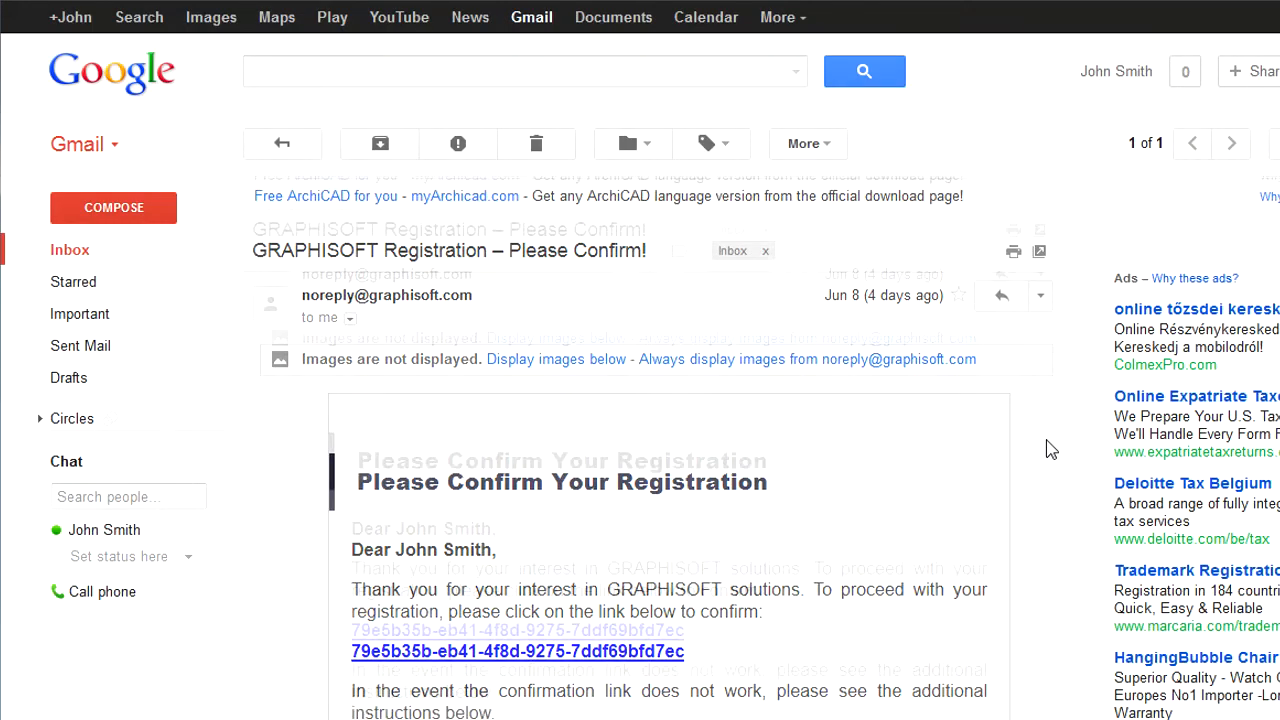
{"action": "scroll", "scroll_direction": "down", "scroll_amount": 3}
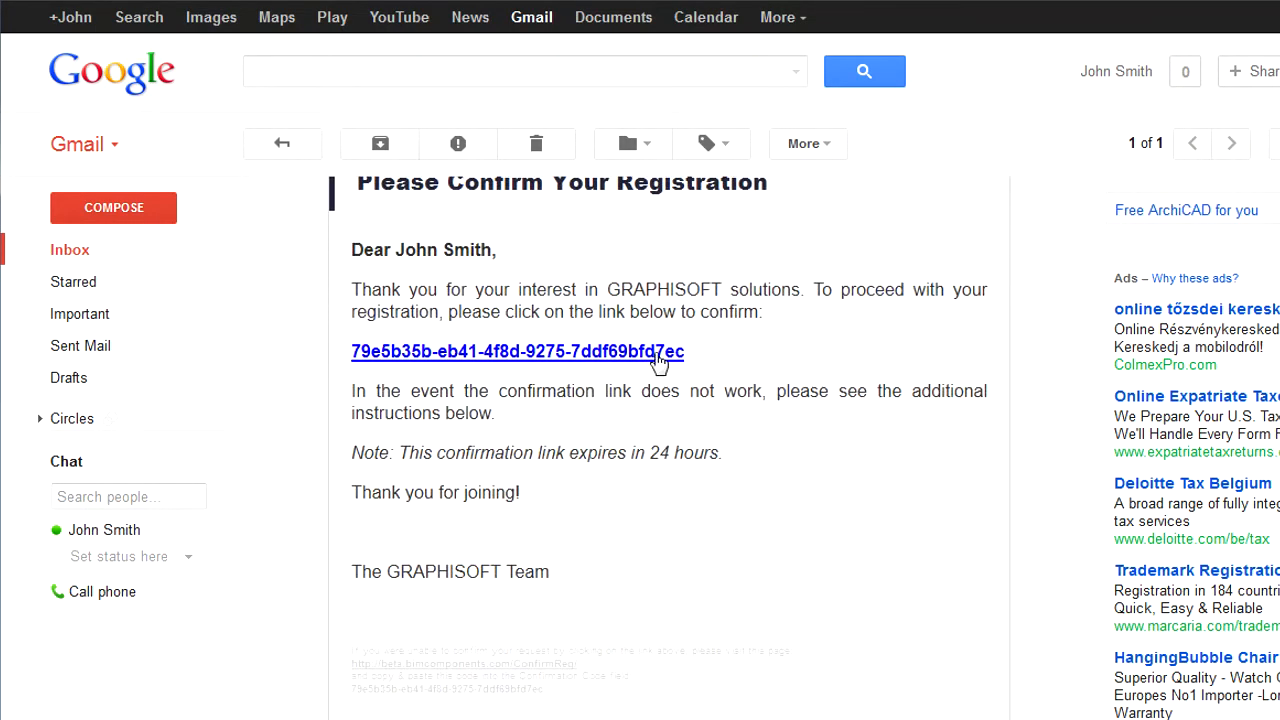